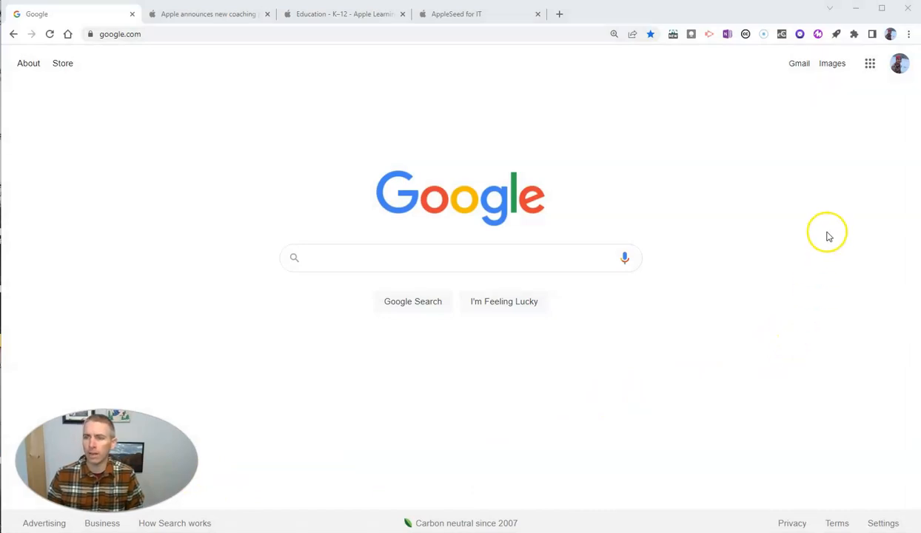
mouse_move(877, 34)
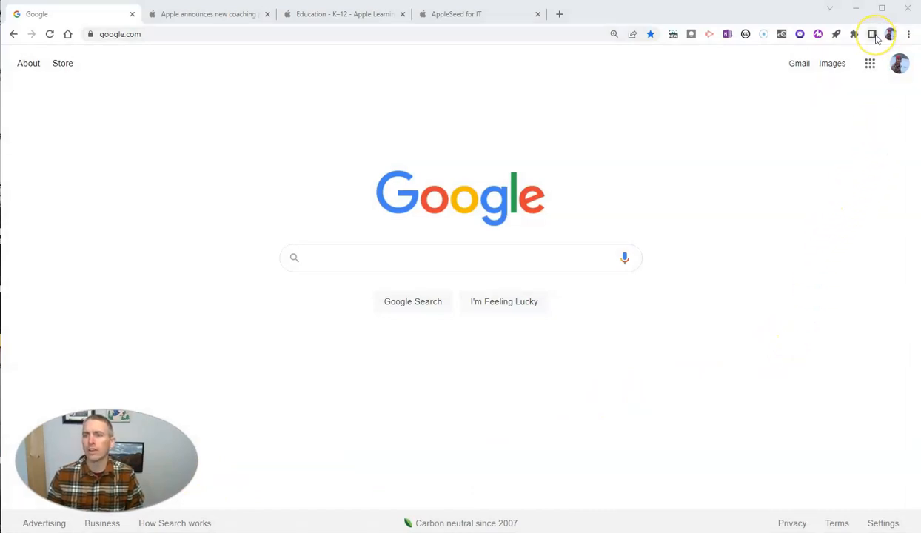
mouse_move(872, 34)
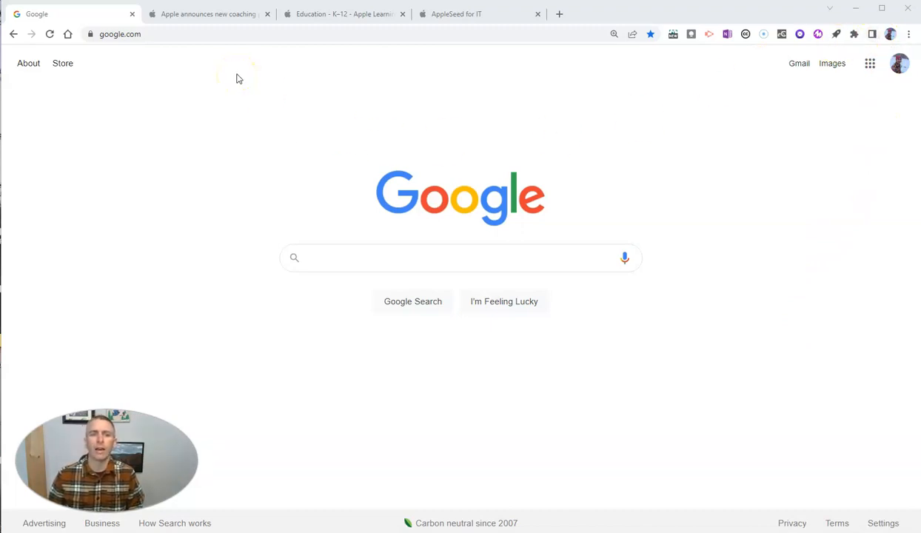
Add the Apple coaching program article to the side panel Reading List as unread
click(208, 13)
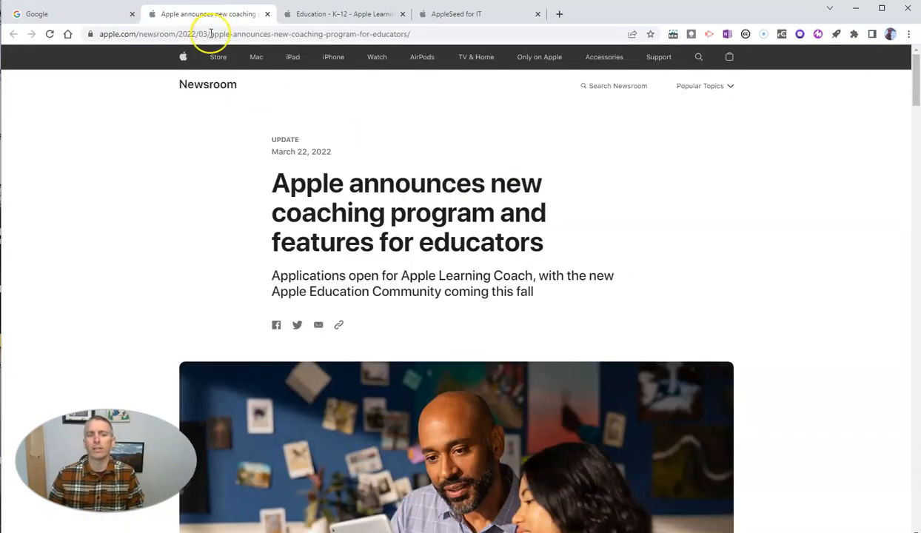
mouse_move(613, 272)
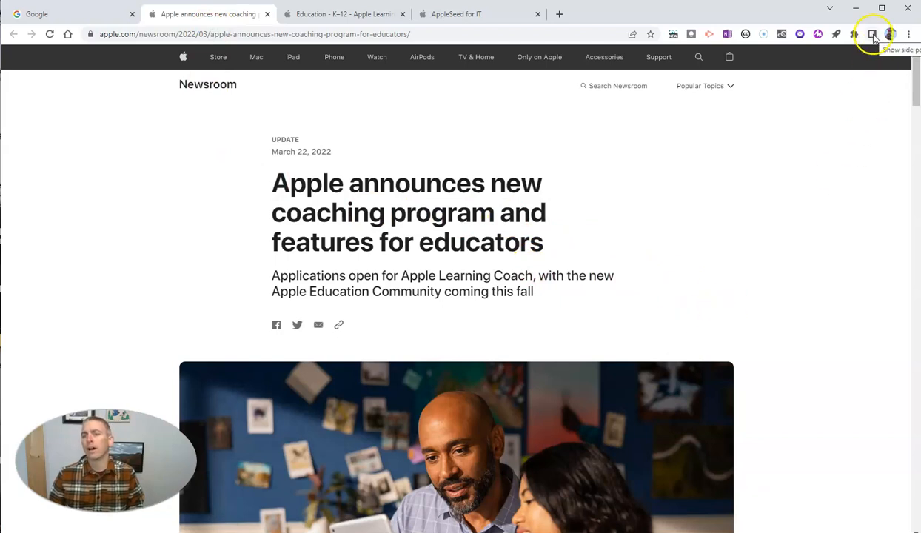
click(873, 34)
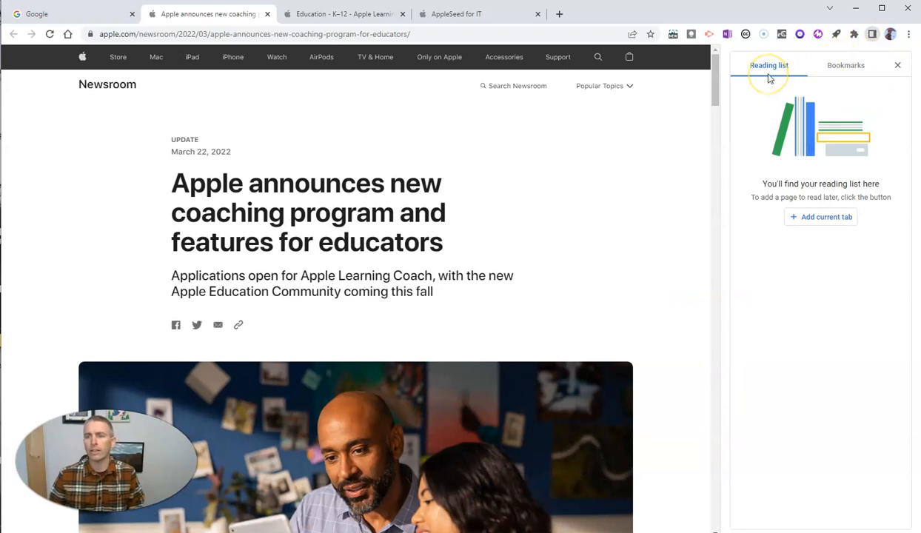
mouse_move(833, 194)
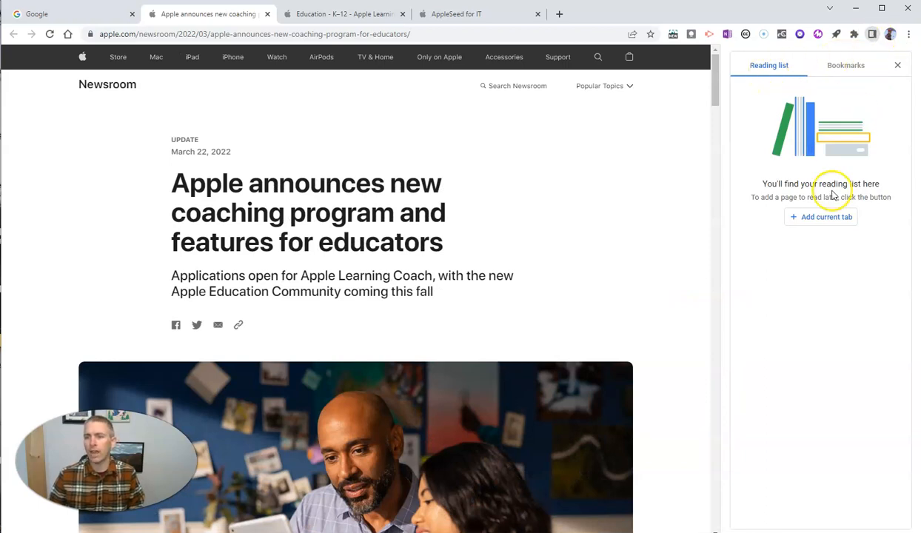
mouse_move(821, 216)
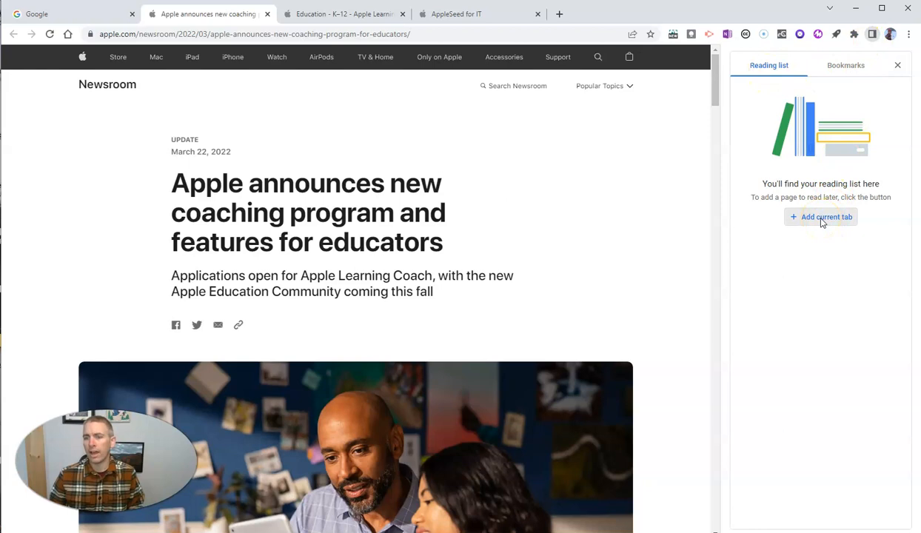
click(820, 216)
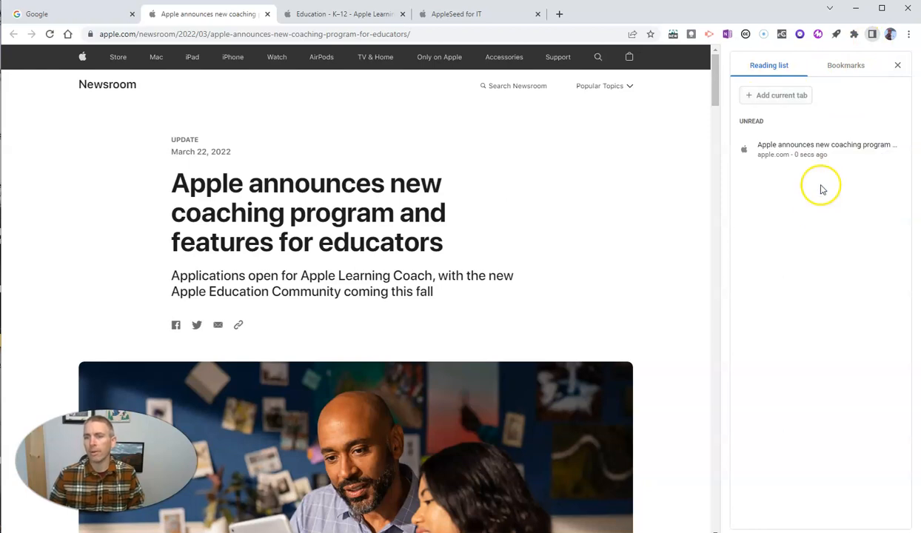
mouse_move(803, 229)
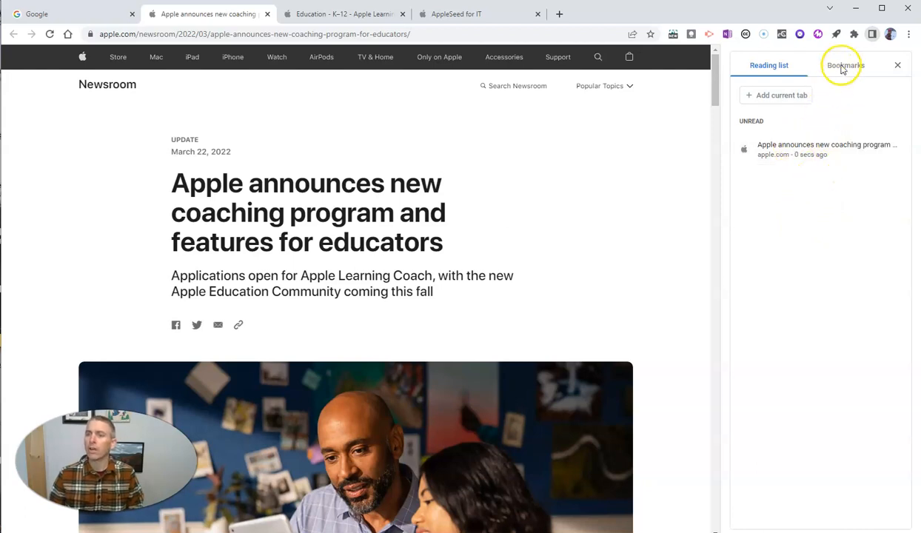
click(845, 65)
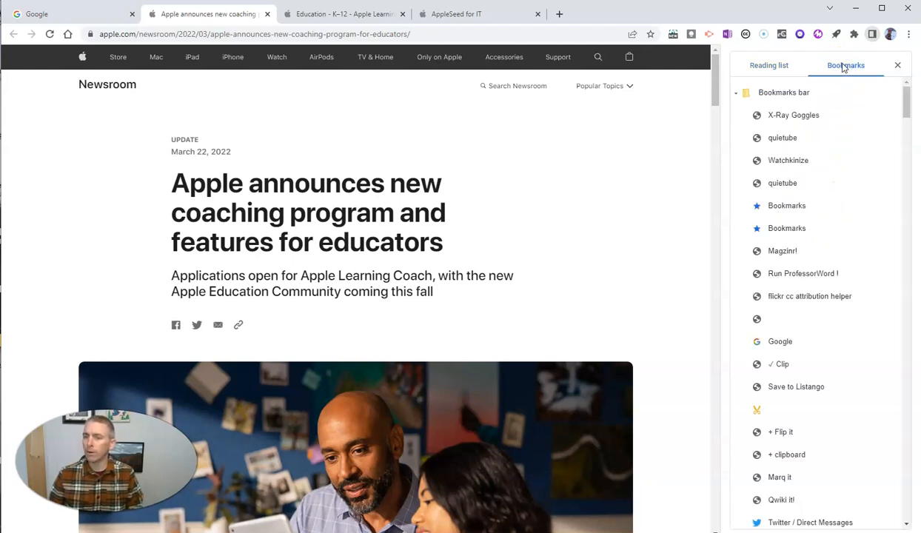
click(769, 65)
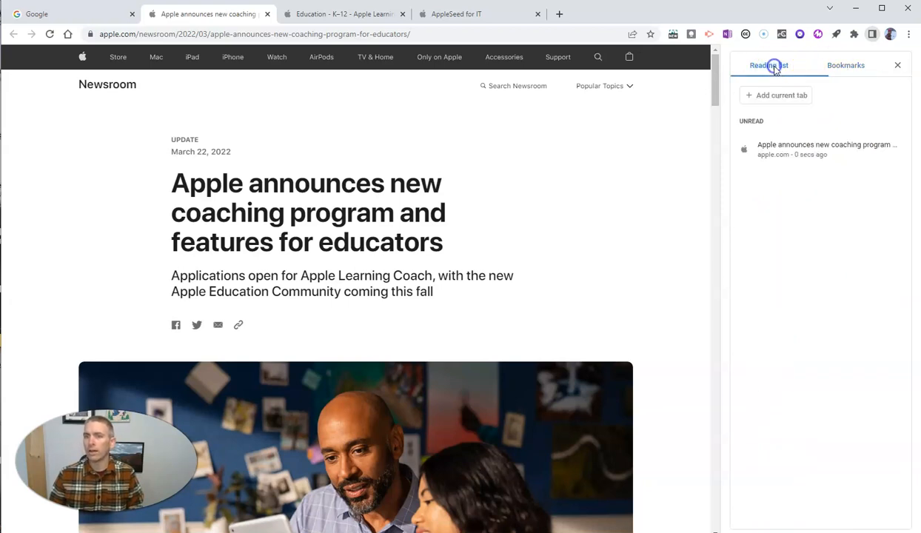
click(846, 65)
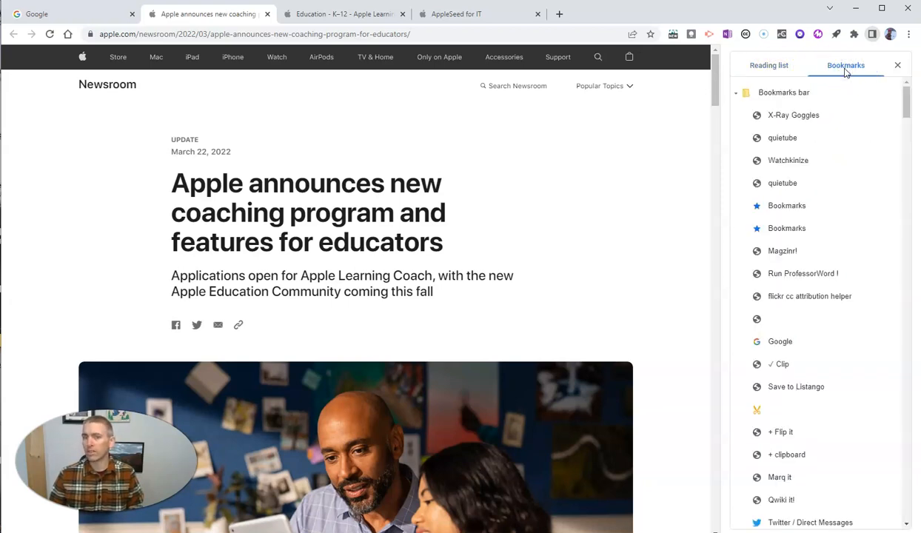
click(768, 65)
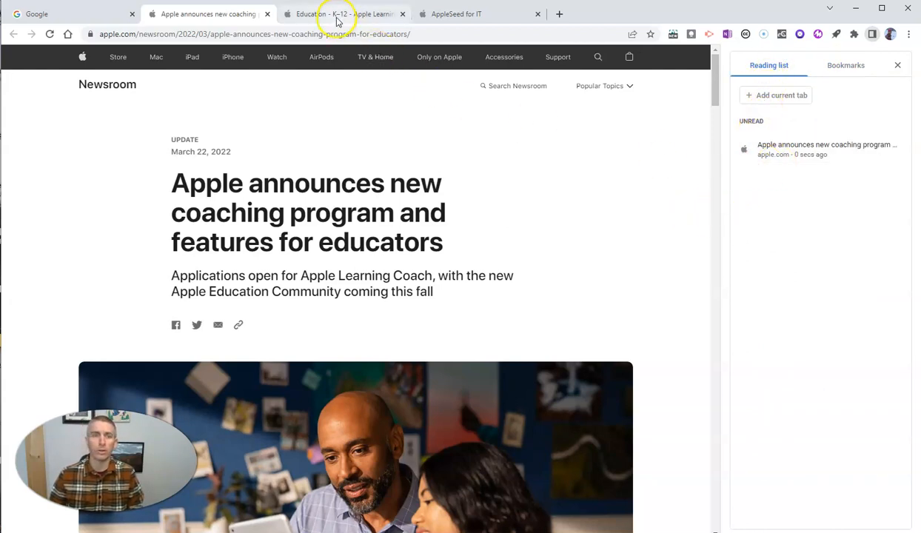
Add the Apple Education K-12 and AppleSeed for IT pages to the Reading List
click(343, 13)
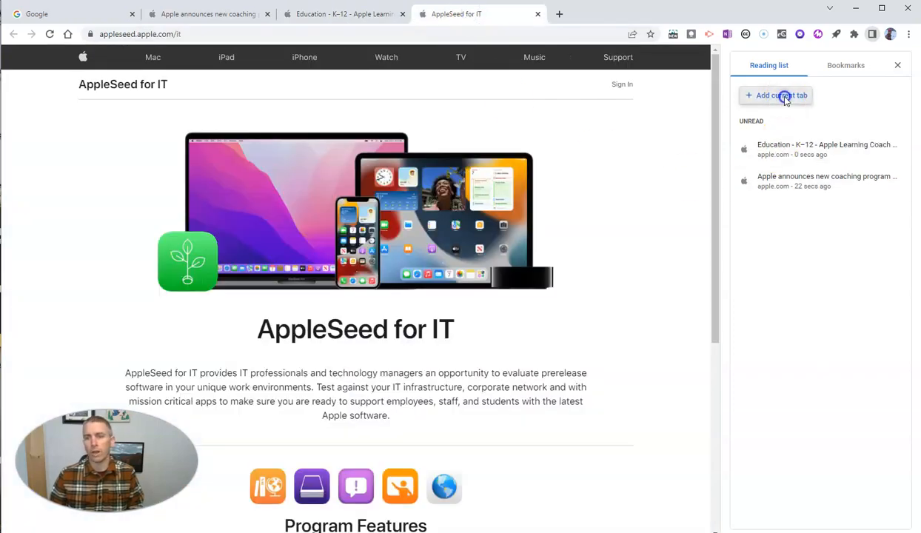
click(776, 94)
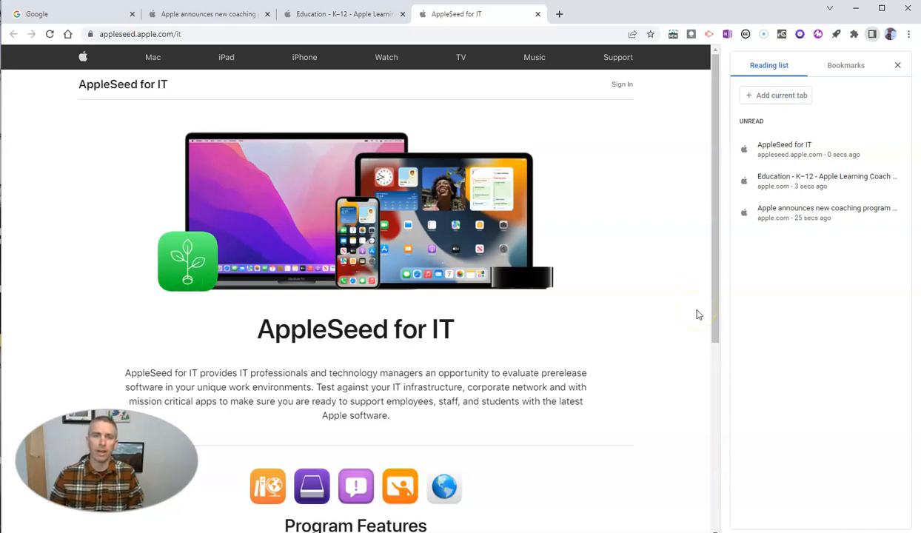
click(267, 13)
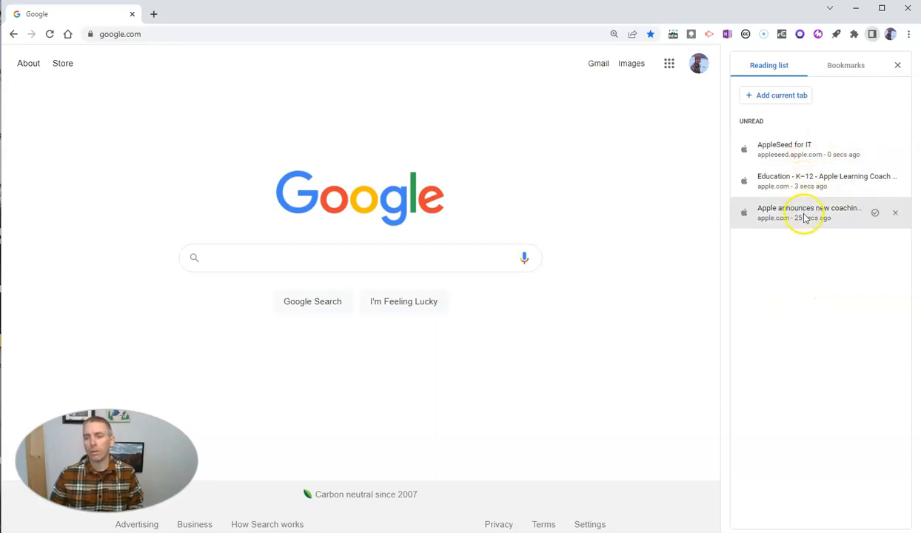
Reopen the coaching program article from the Reading List and mark it as read
click(808, 213)
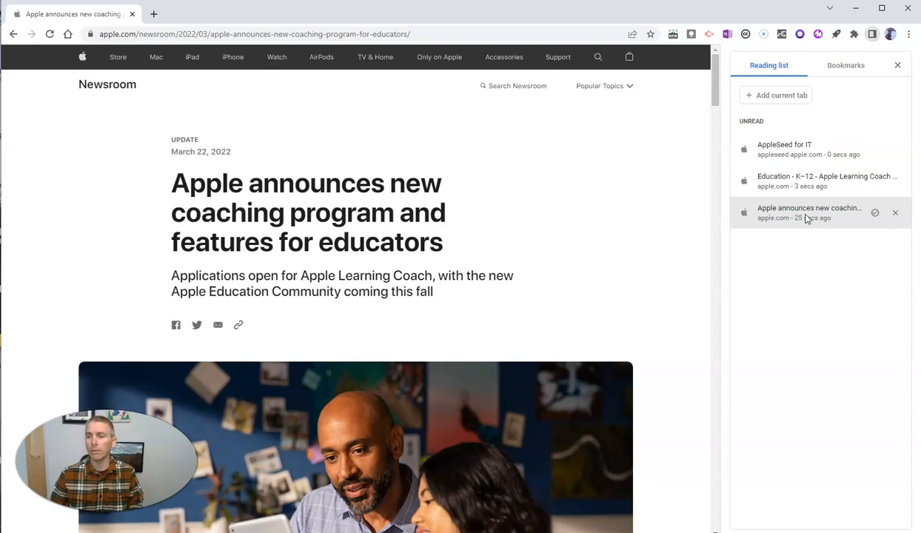
mouse_move(876, 213)
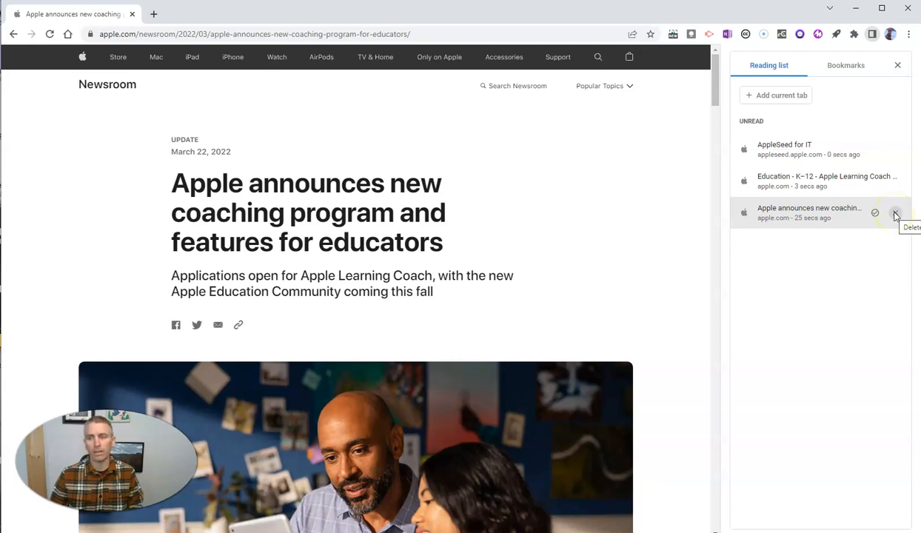
click(876, 213)
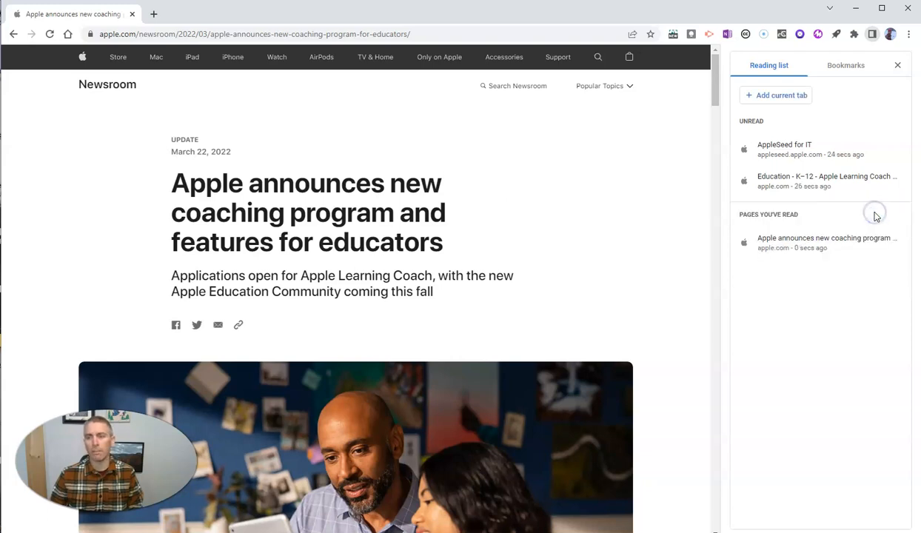
mouse_move(791, 243)
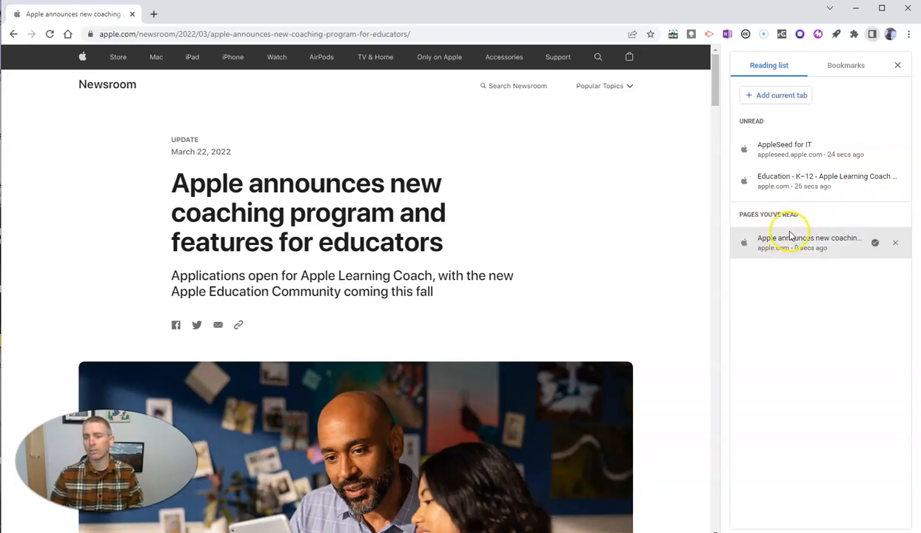